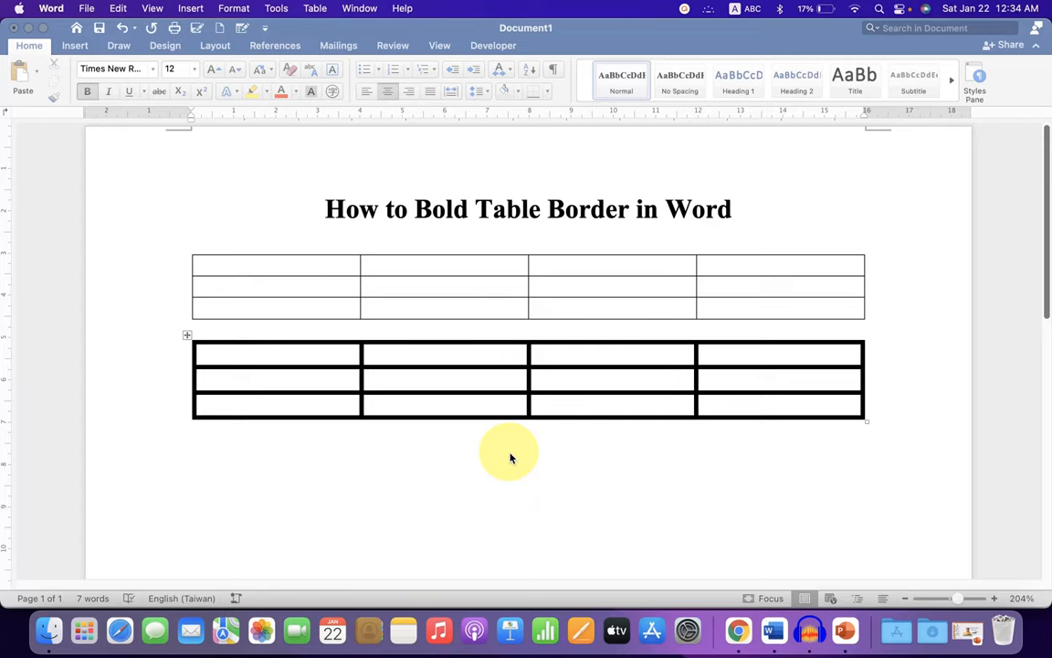
pyautogui.moveTo(575, 362)
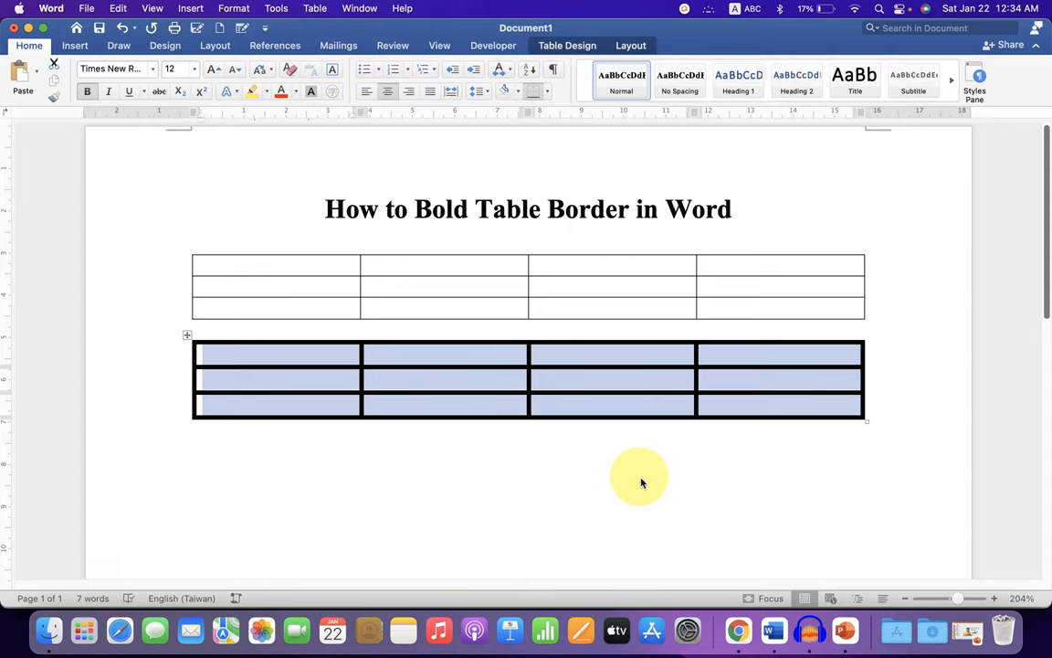
# Select the whole thin-bordered first table and bring up its context menu.
pyautogui.click(219, 266)
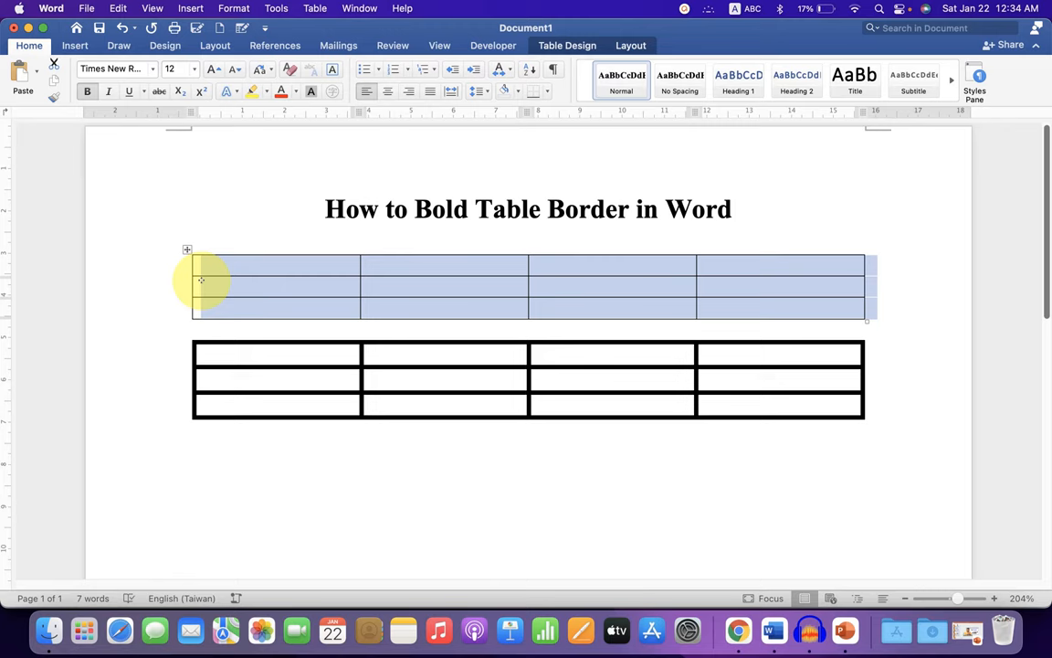
pyautogui.rightClick(201, 281)
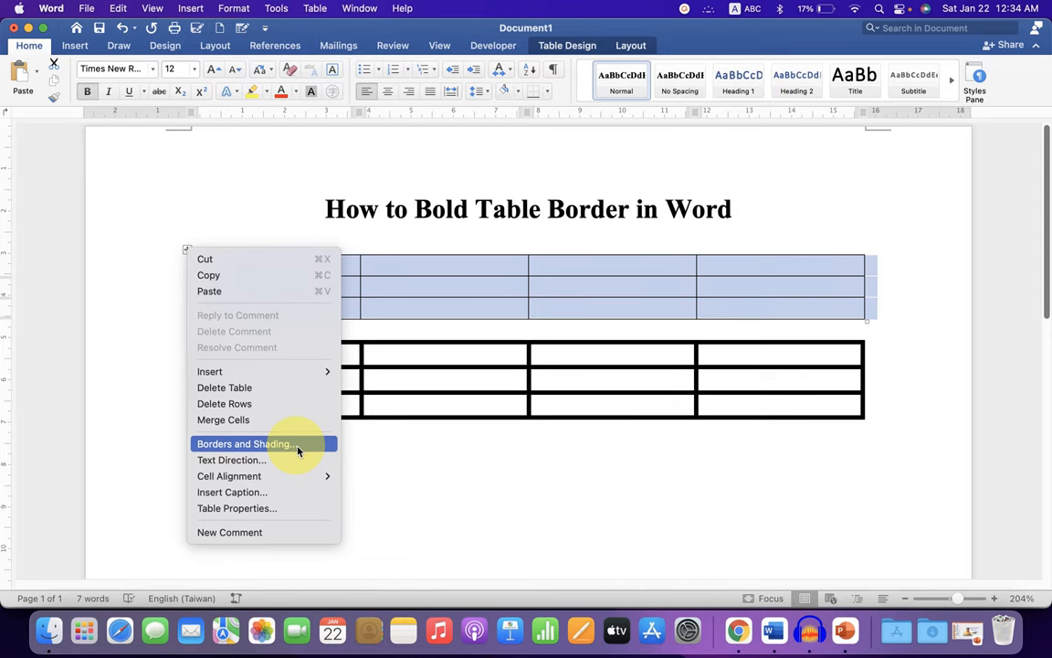
# Reach Borders and Shading for the table and list the border line width choices.
pyautogui.click(245, 444)
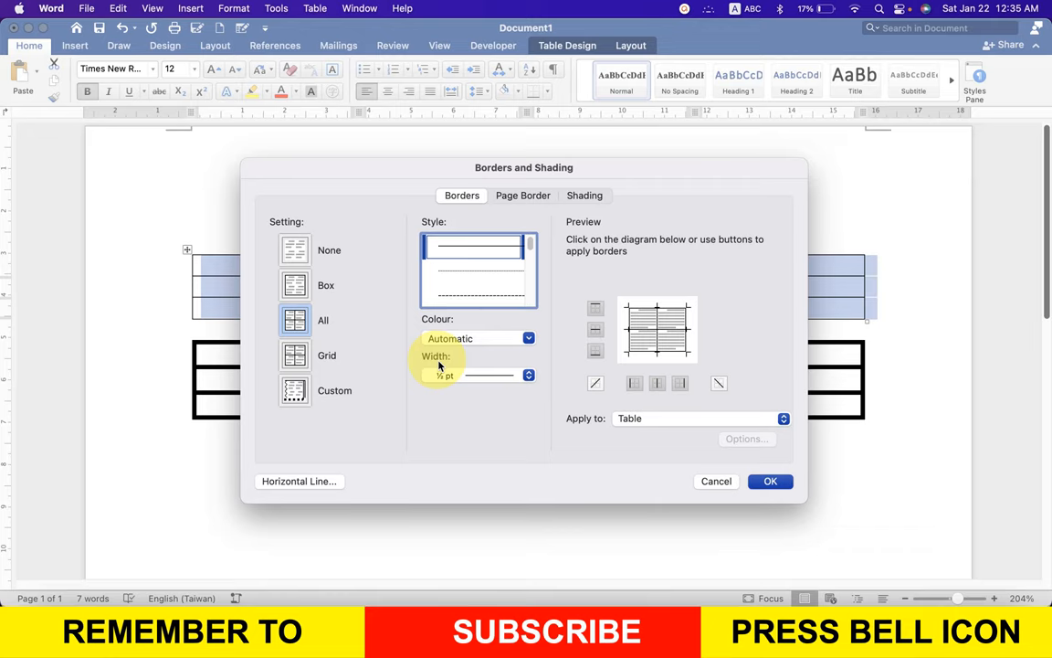
pyautogui.click(528, 375)
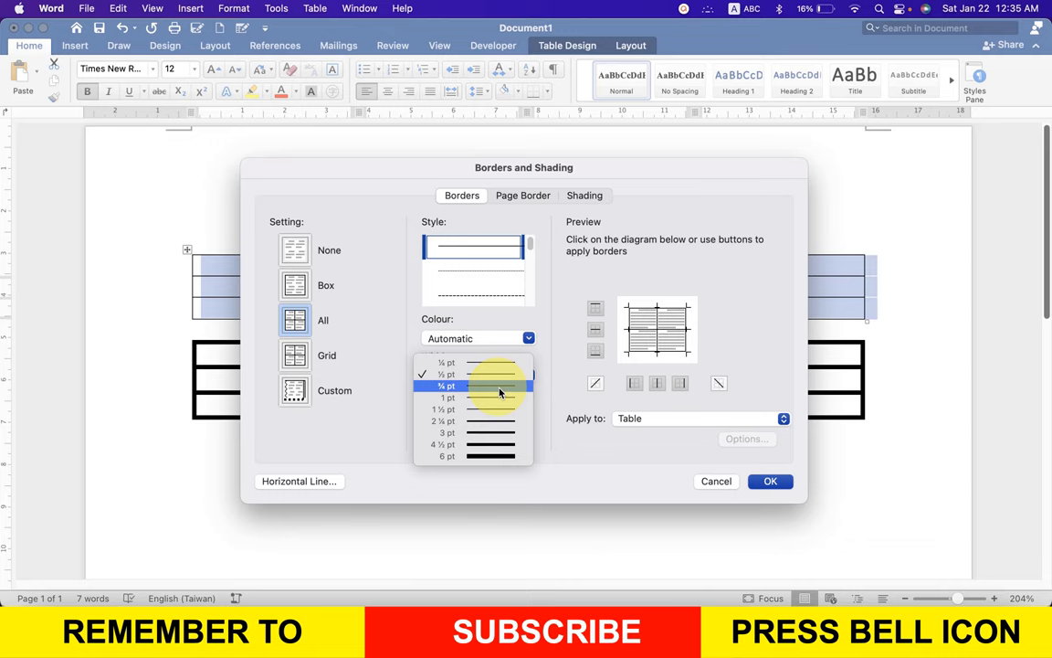
# Choose a 3 pt border width applied to the whole table, leaving it unconfirmed.
pyautogui.click(445, 431)
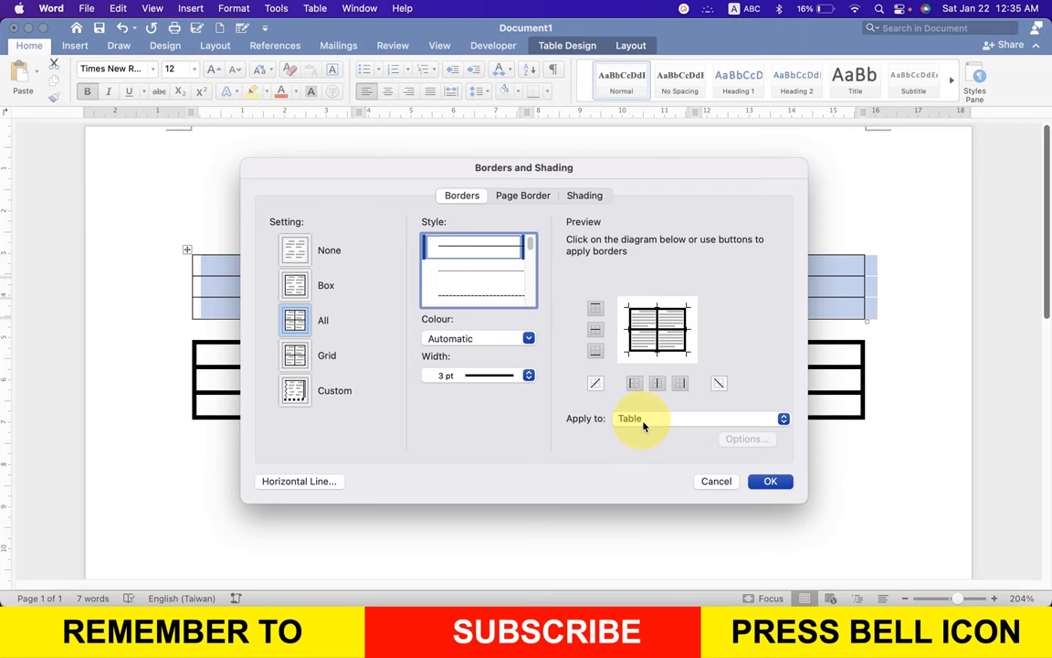
pyautogui.click(771, 483)
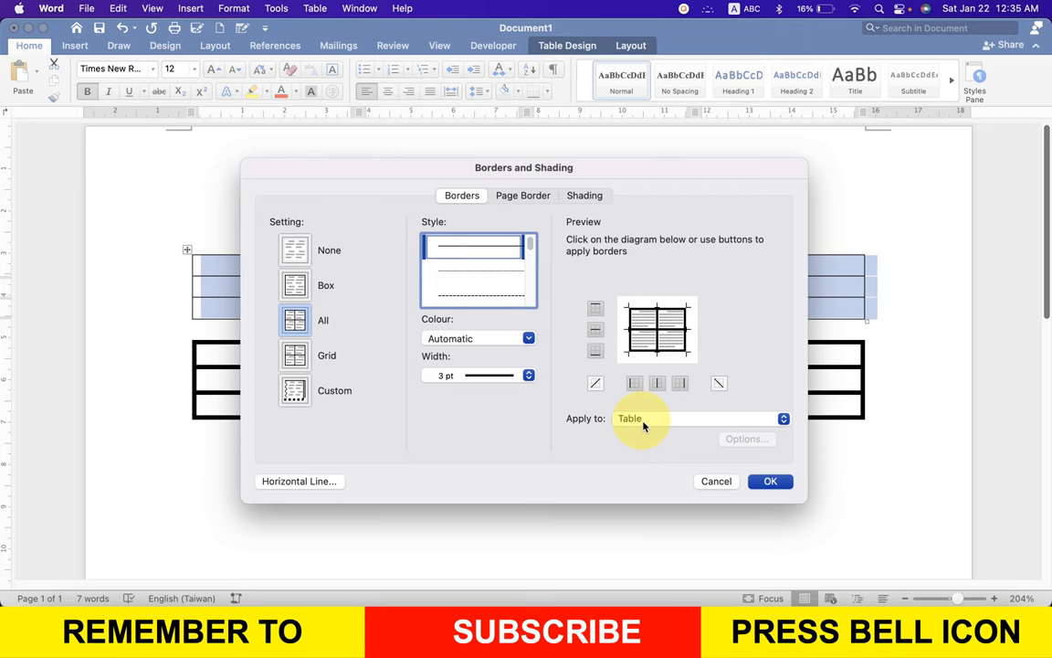